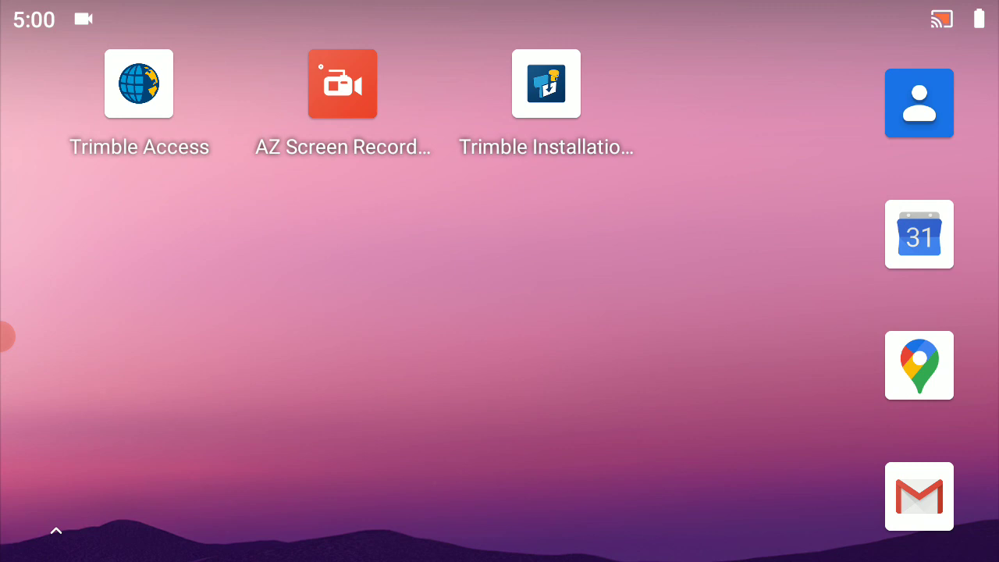
# Launch Trimble Access from the Android home screen to reach the empty Projects screen
pyautogui.click(139, 84)
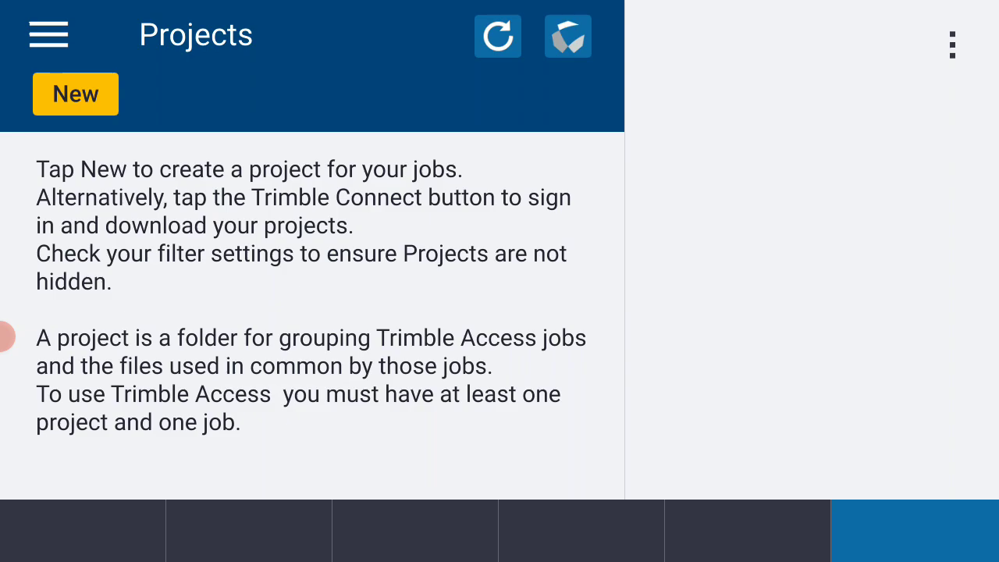
# Go to Settings > Survey Styles from the main menu
pyautogui.click(48, 35)
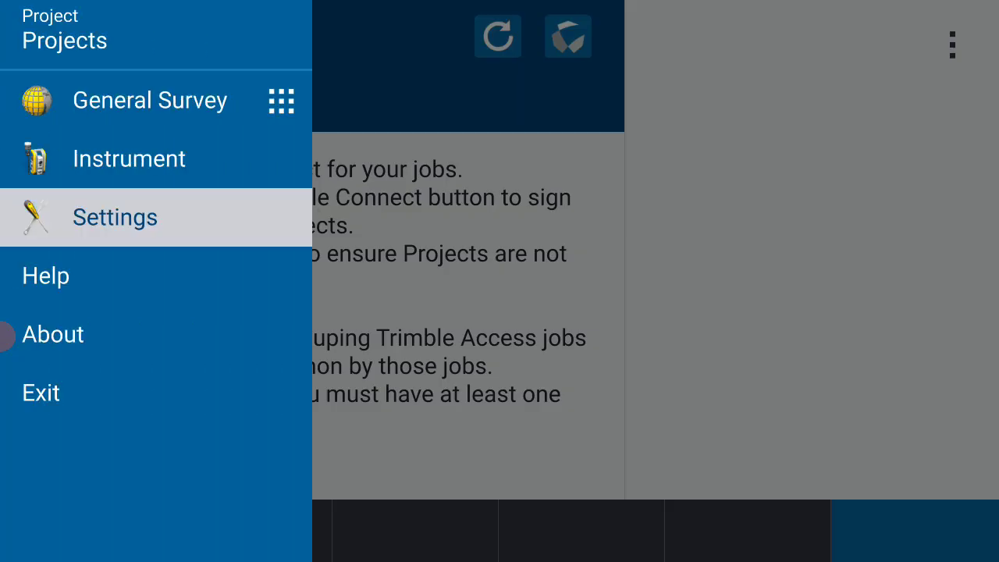
pyautogui.click(115, 217)
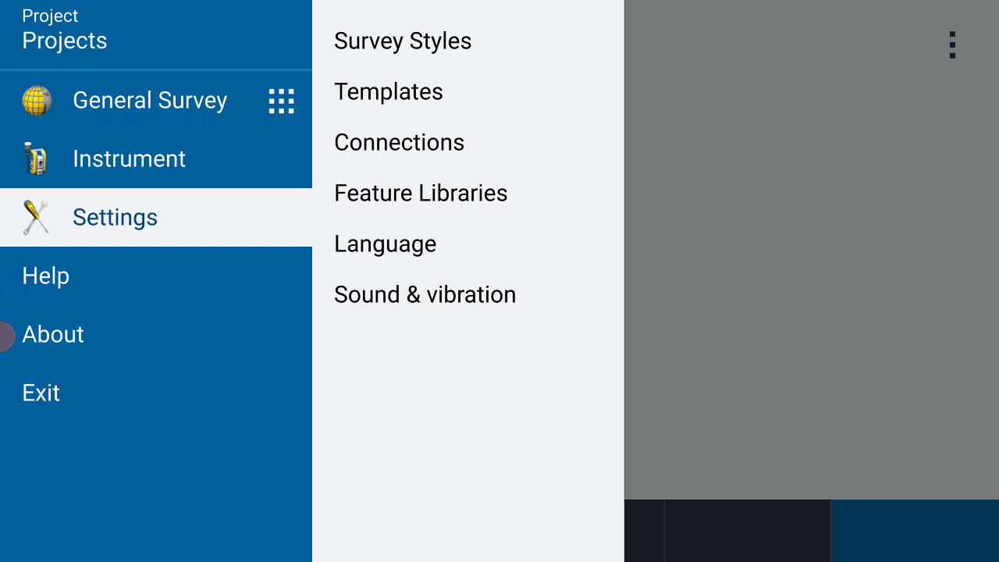
pyautogui.click(402, 41)
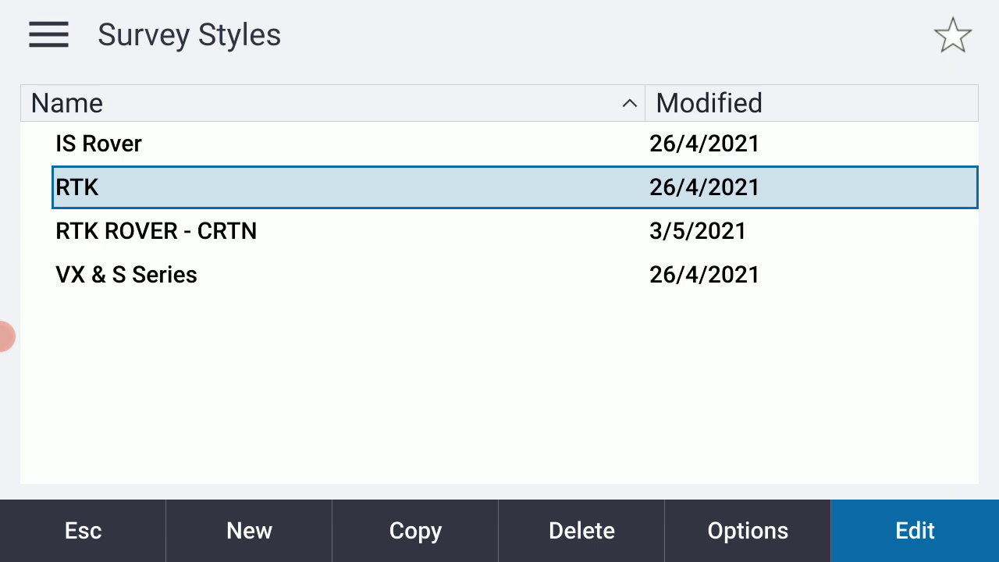
# Create a new survey style named 'RTK ROVER SMARTNET AZ', keeping Style type GNSS
pyautogui.click(248, 530)
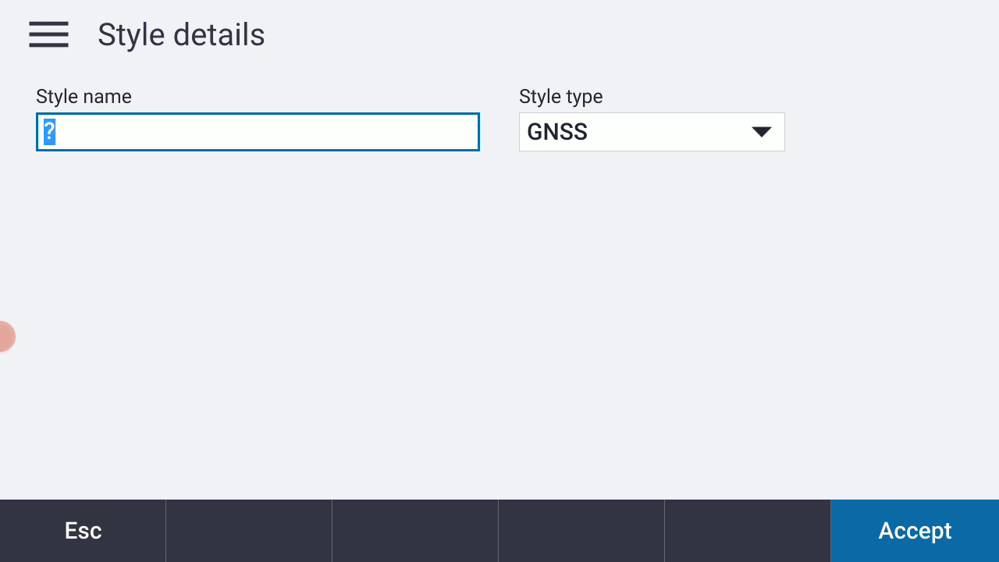
pyautogui.write('RTK')
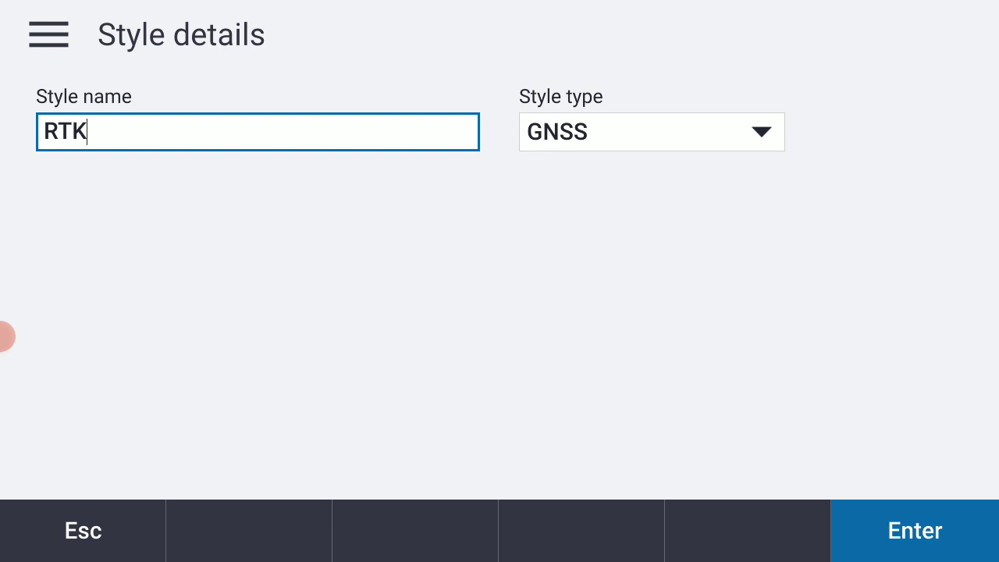
pyautogui.write('R')
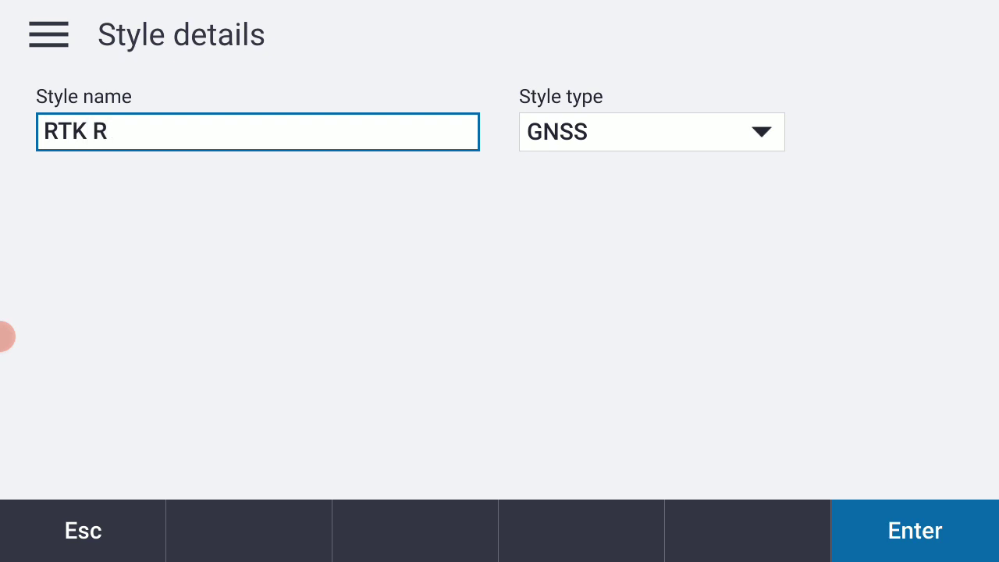
pyautogui.write('OVER S')
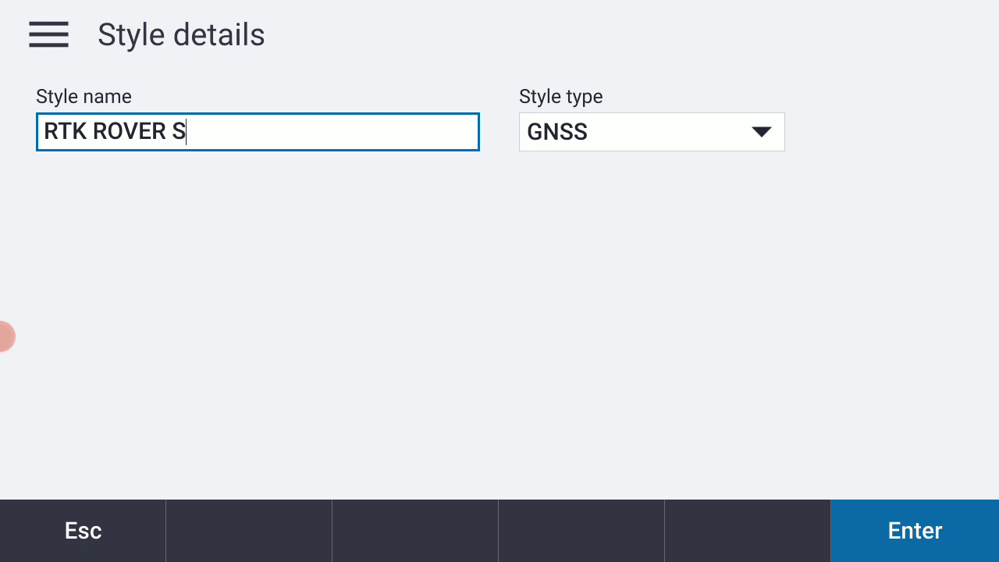
pyautogui.write('MA')
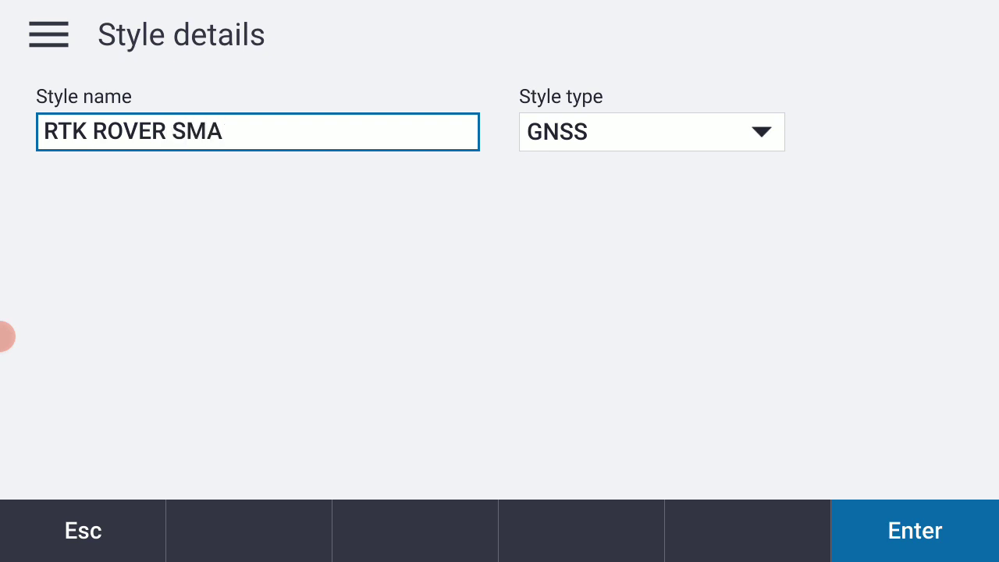
pyautogui.write('RTNET A')
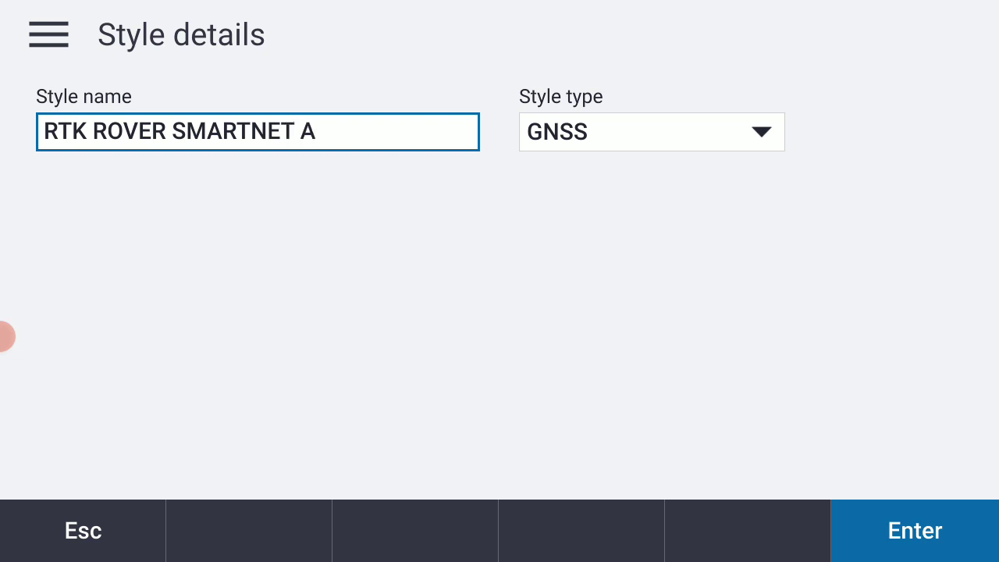
pyautogui.write('Z')
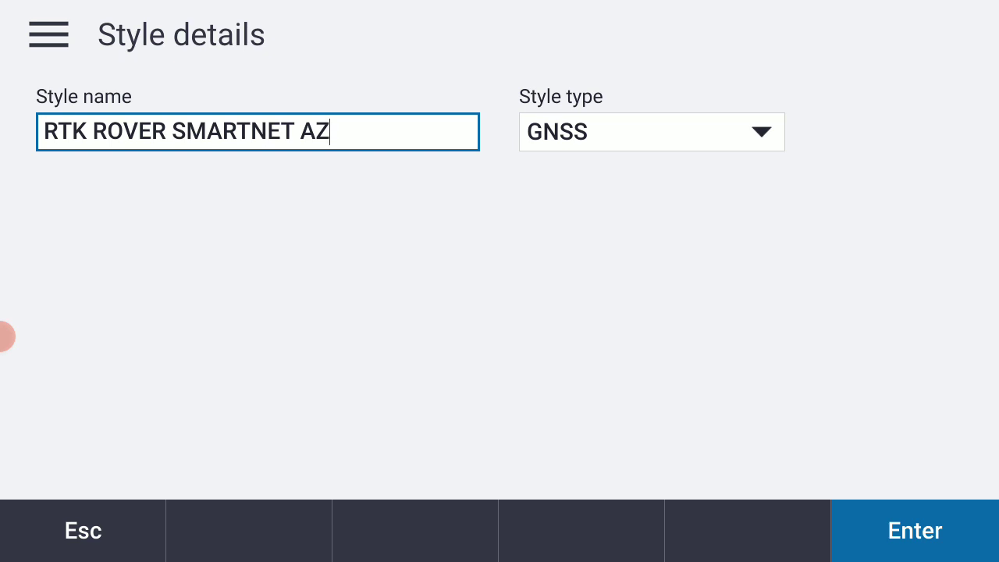
# Set rover options to RTK, RTCM RTK broadcast, R12 Internal antenna, 2 m height
pyautogui.click(650, 131)
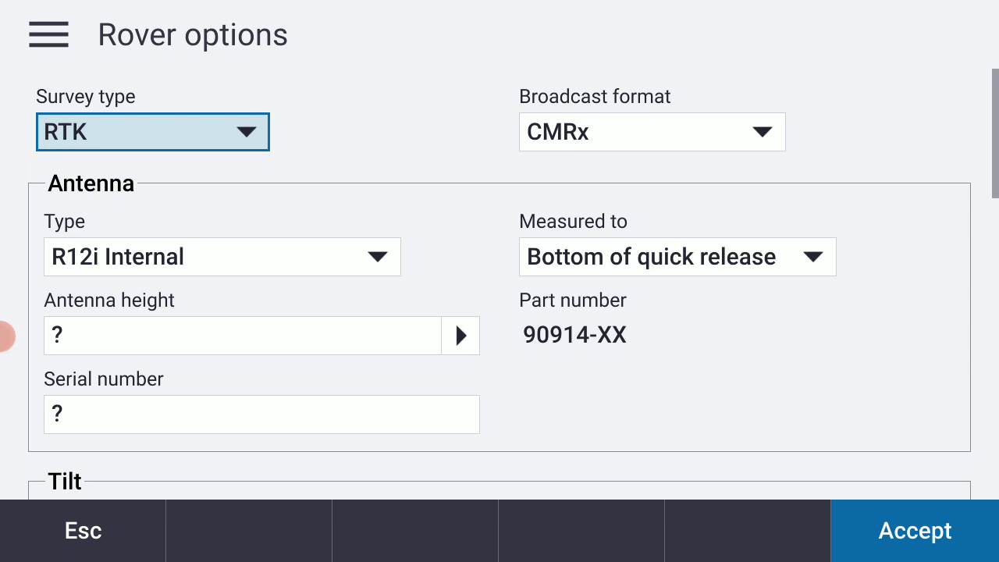
pyautogui.click(651, 131)
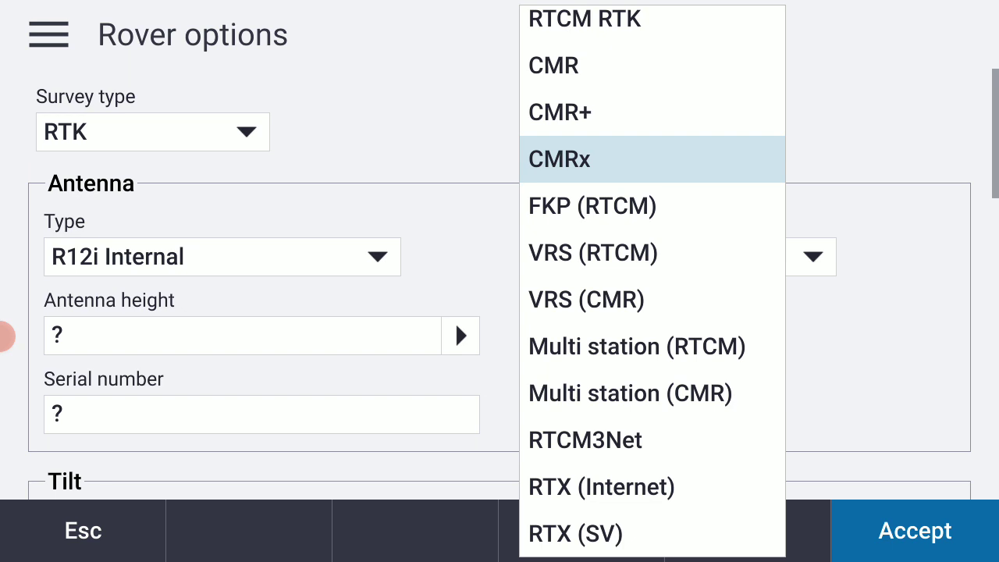
pyautogui.click(584, 18)
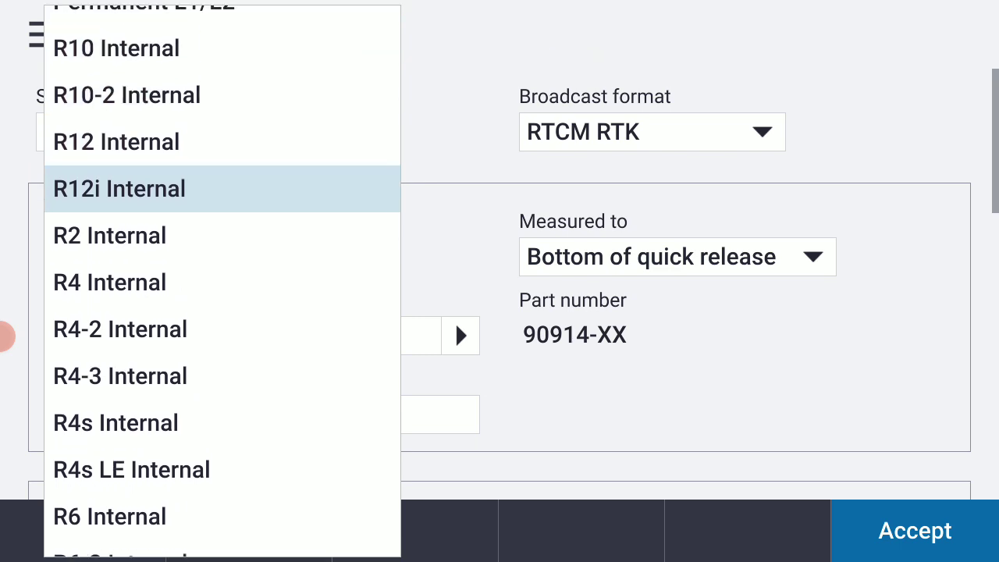
pyautogui.click(116, 141)
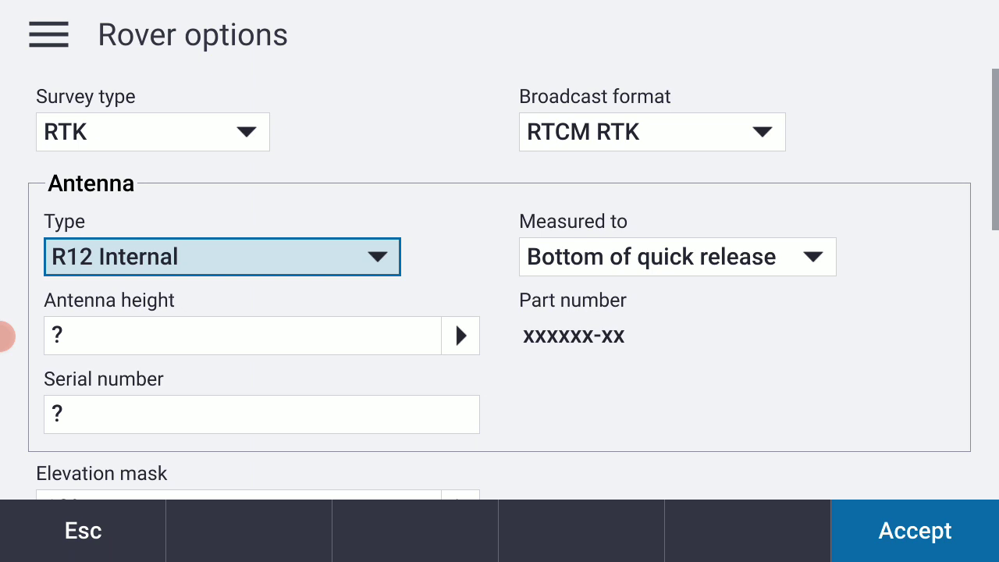
pyautogui.click(242, 335)
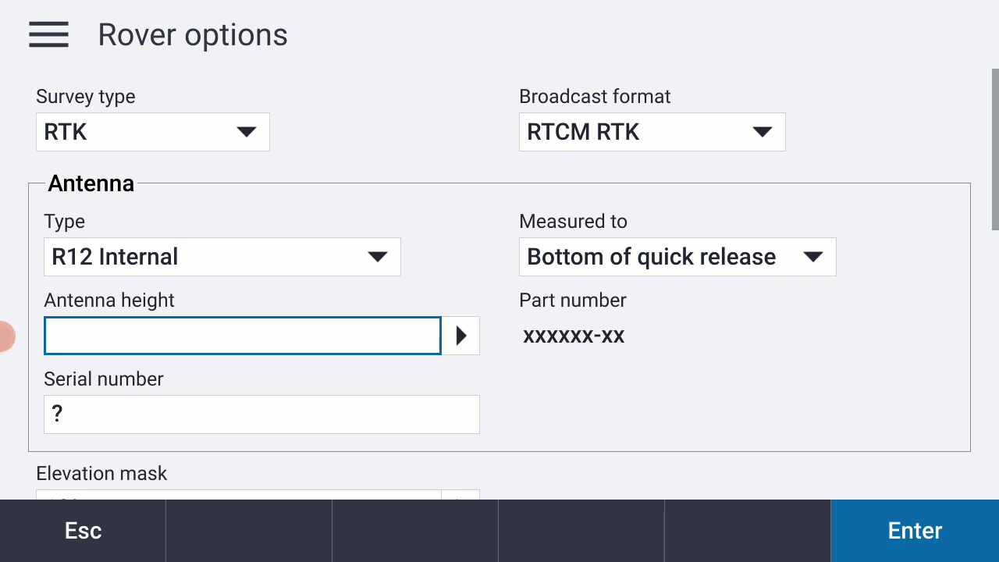
pyautogui.write('2M')
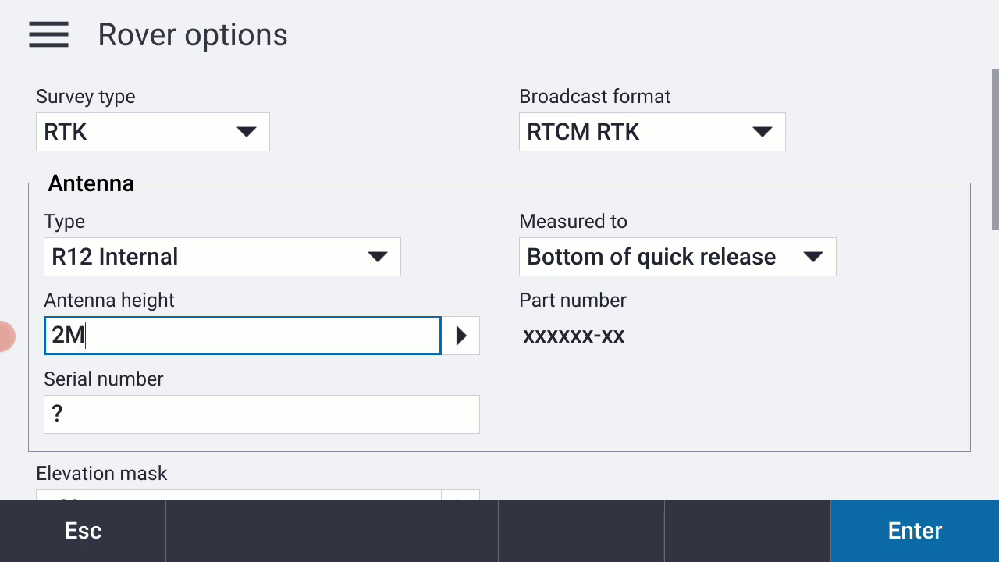
pyautogui.click(261, 413)
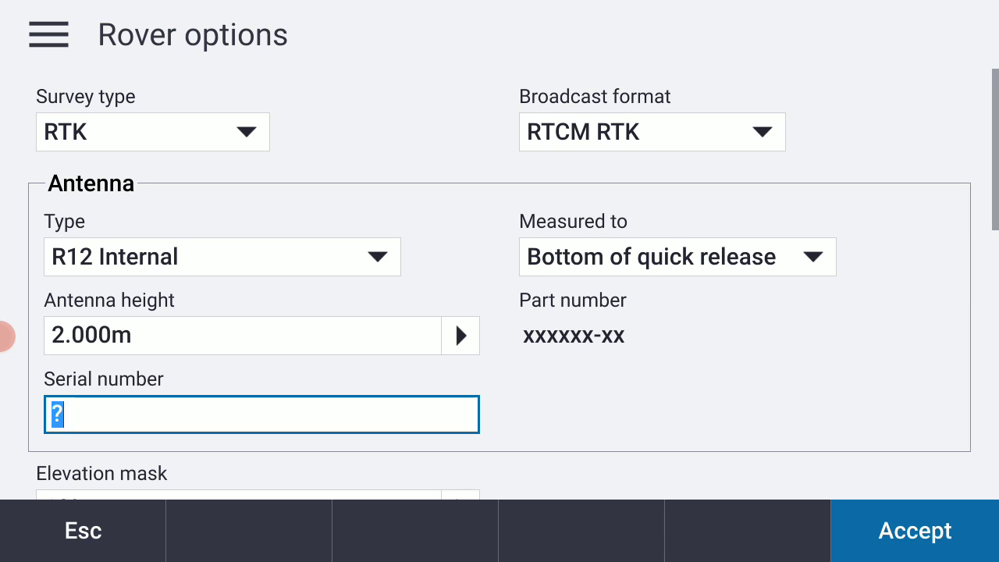
# Turn on BeiDou tracking, turn off xFill, and accept the rover options
pyautogui.scroll(-3)
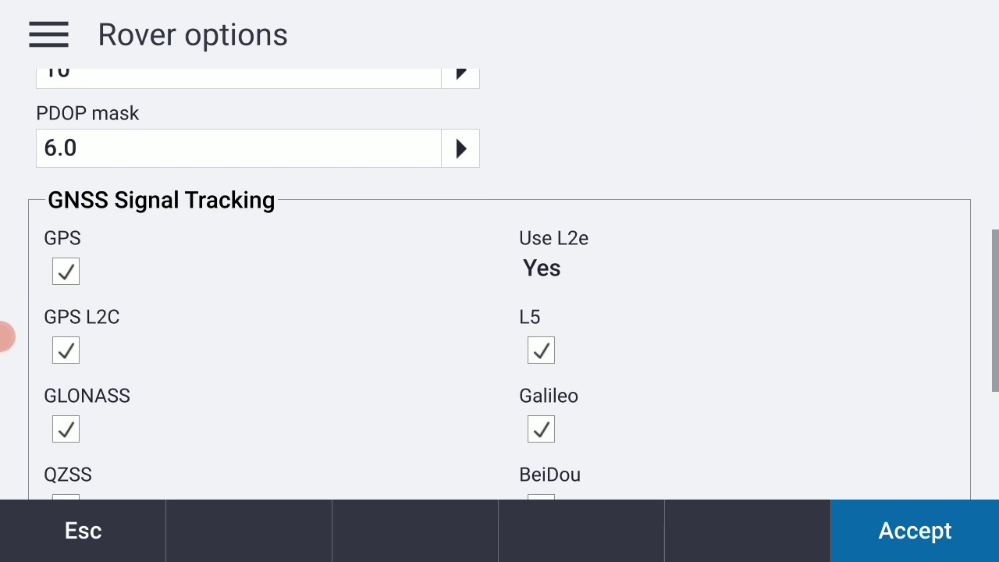
pyautogui.scroll(-3)
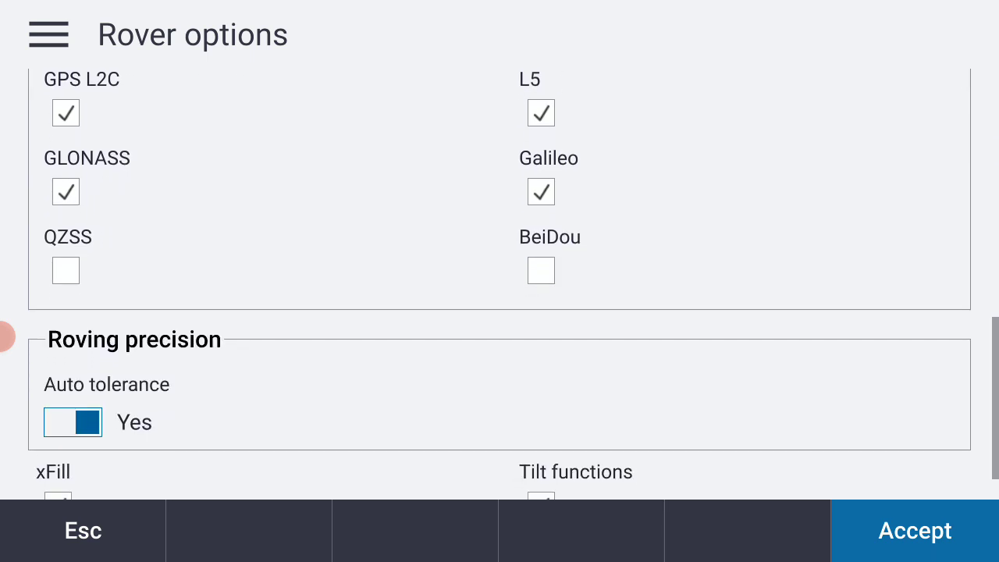
pyautogui.click(540, 270)
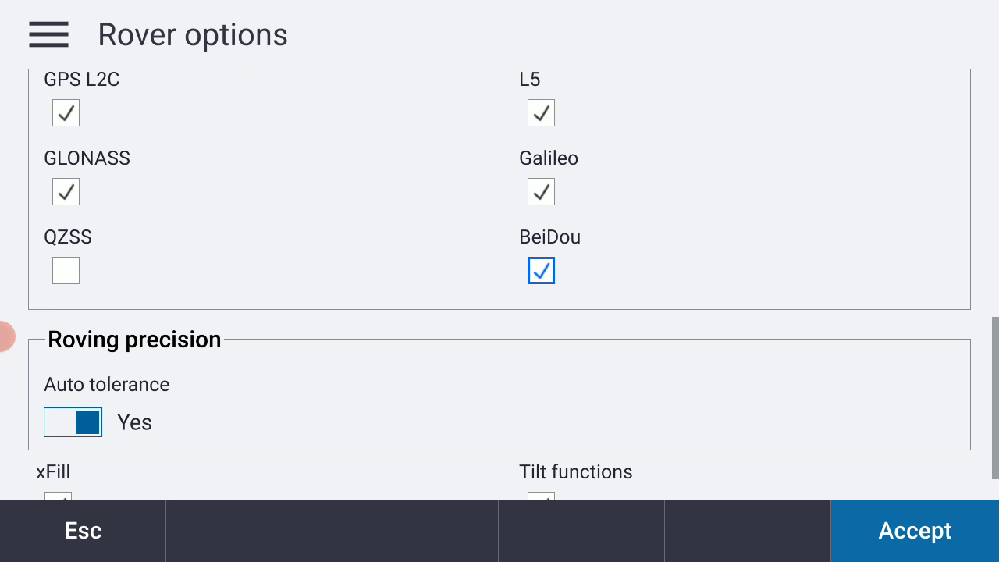
pyautogui.scroll(-3)
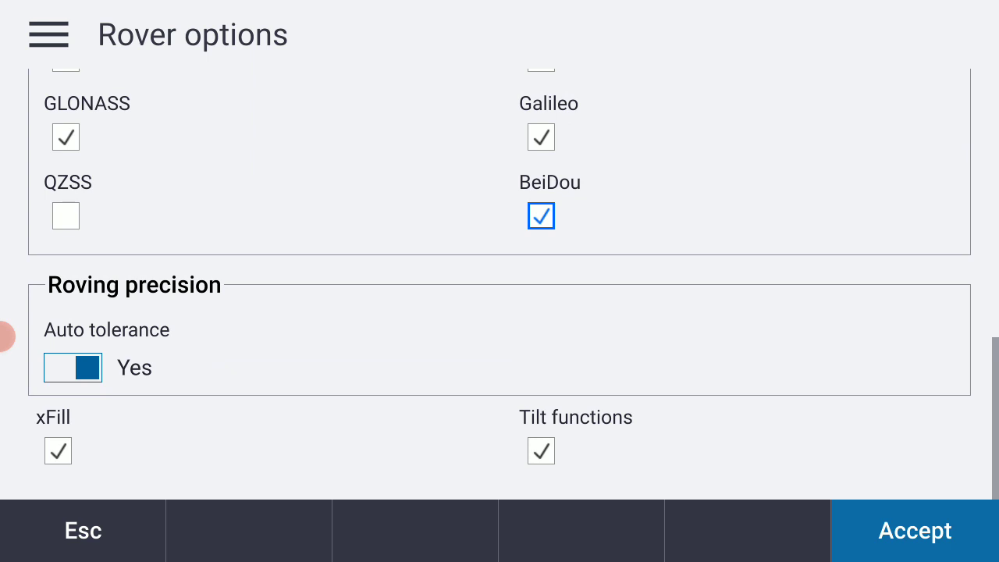
pyautogui.click(57, 451)
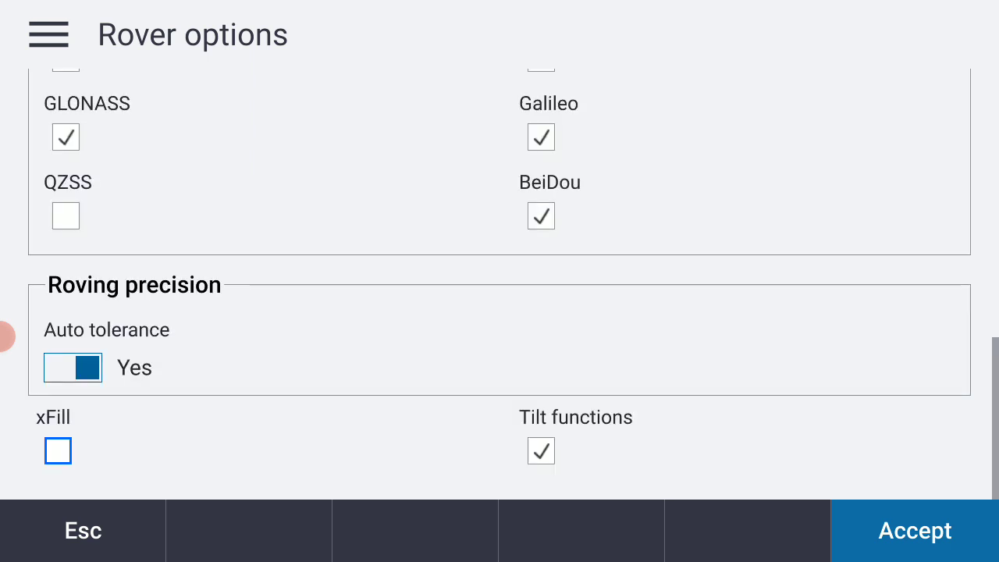
pyautogui.click(541, 451)
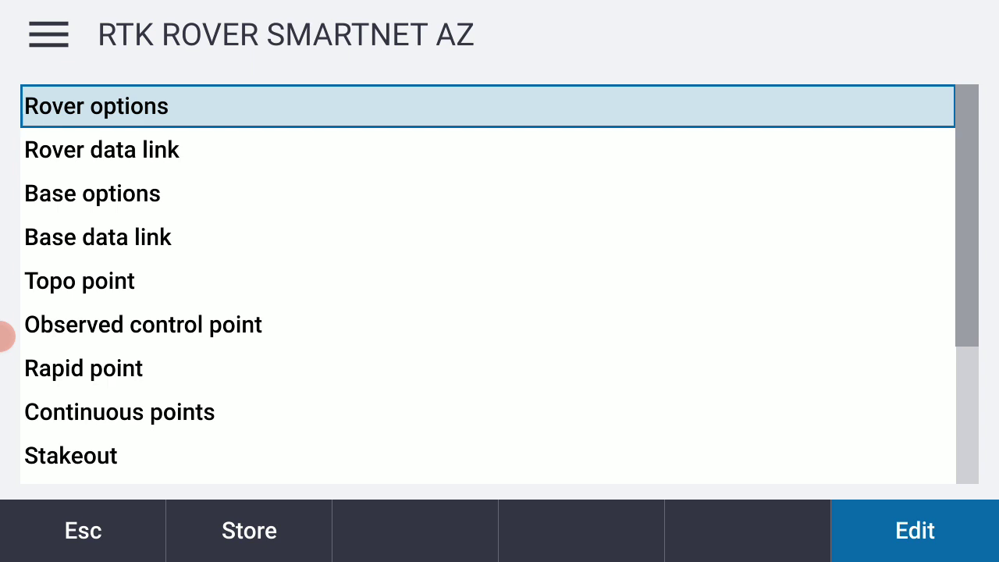
# Set the rover data link to Internet connection using the SMARTNET AZ GNSS contact
pyautogui.click(101, 150)
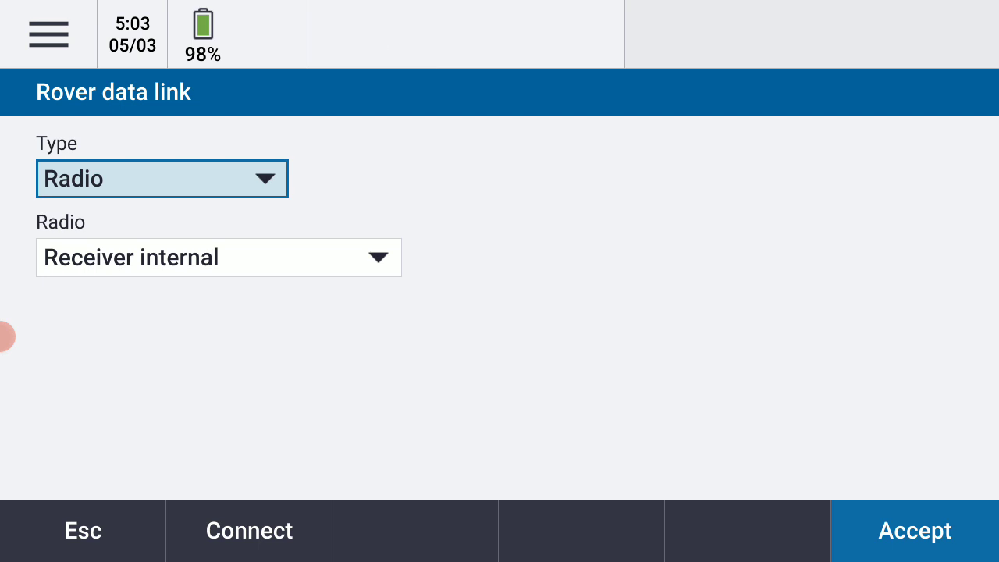
pyautogui.click(161, 179)
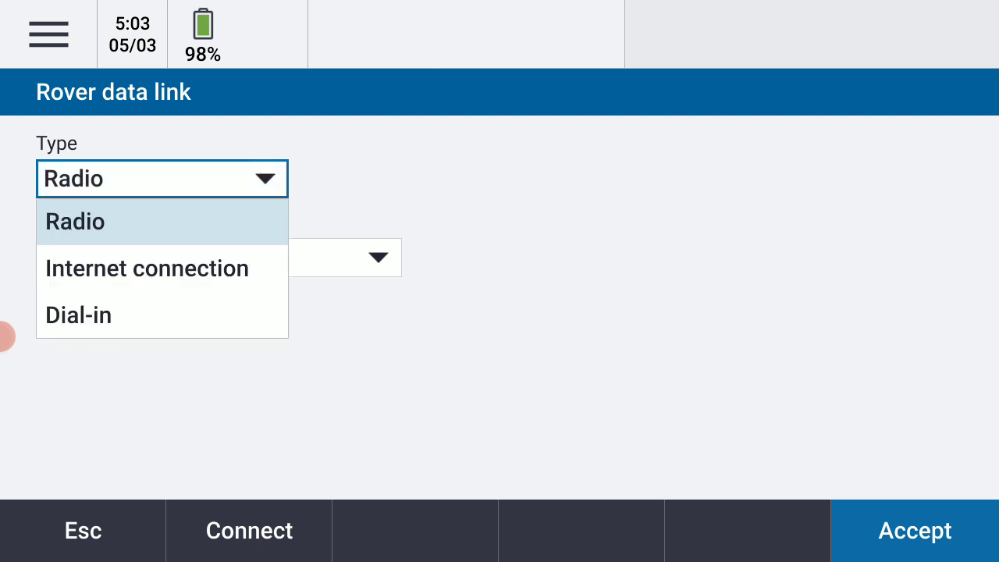
pyautogui.click(147, 268)
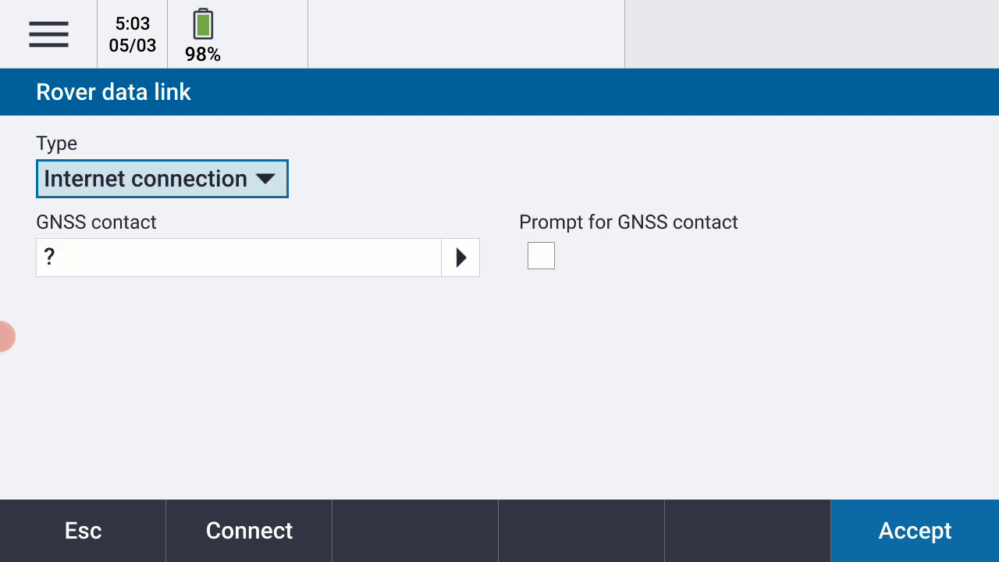
pyautogui.click(249, 530)
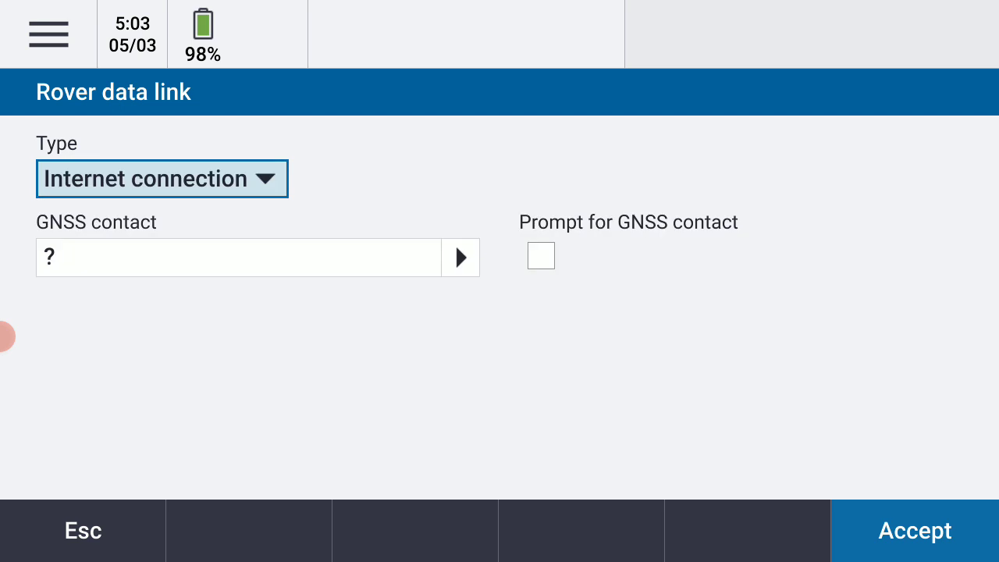
pyautogui.click(461, 258)
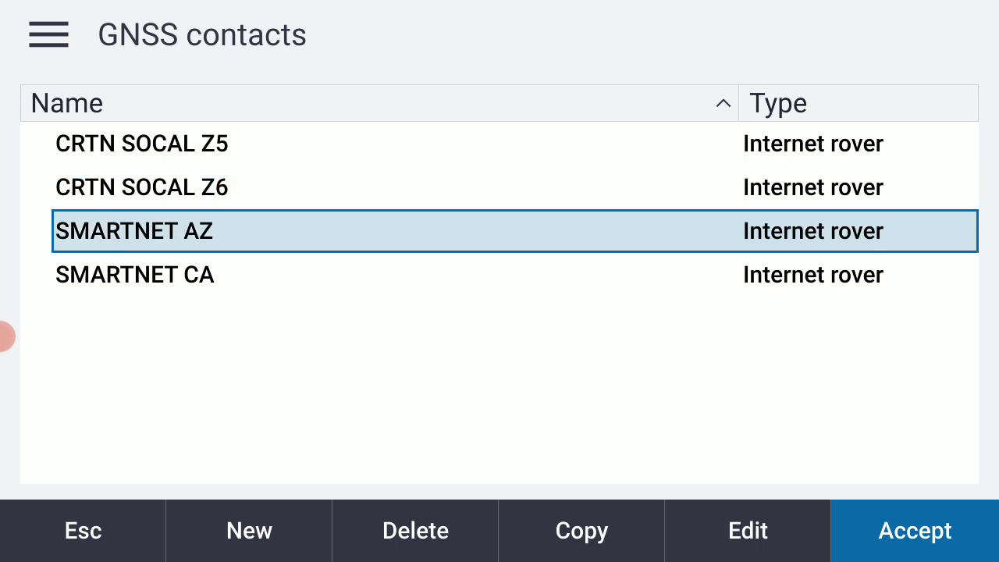
pyautogui.click(914, 530)
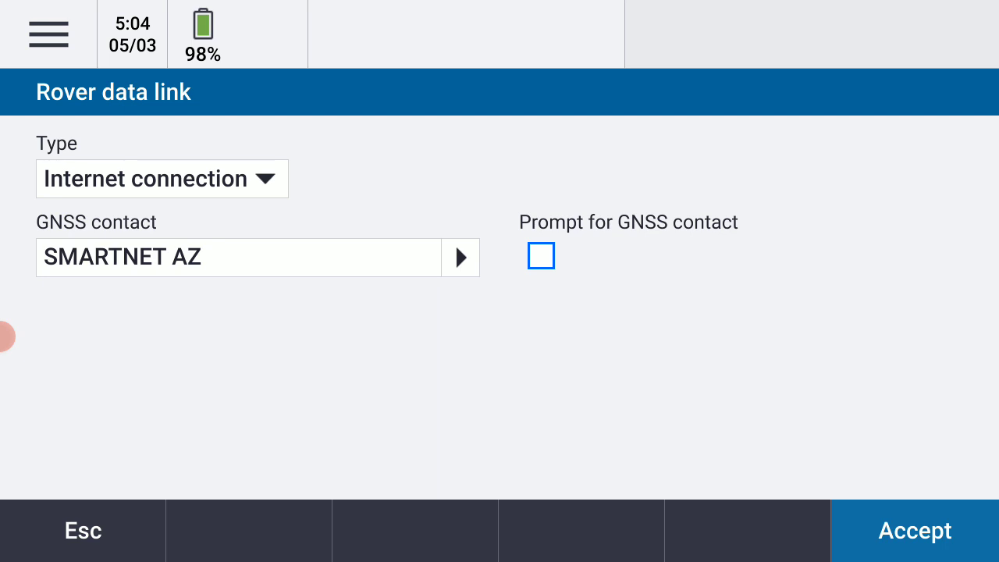
pyautogui.click(540, 256)
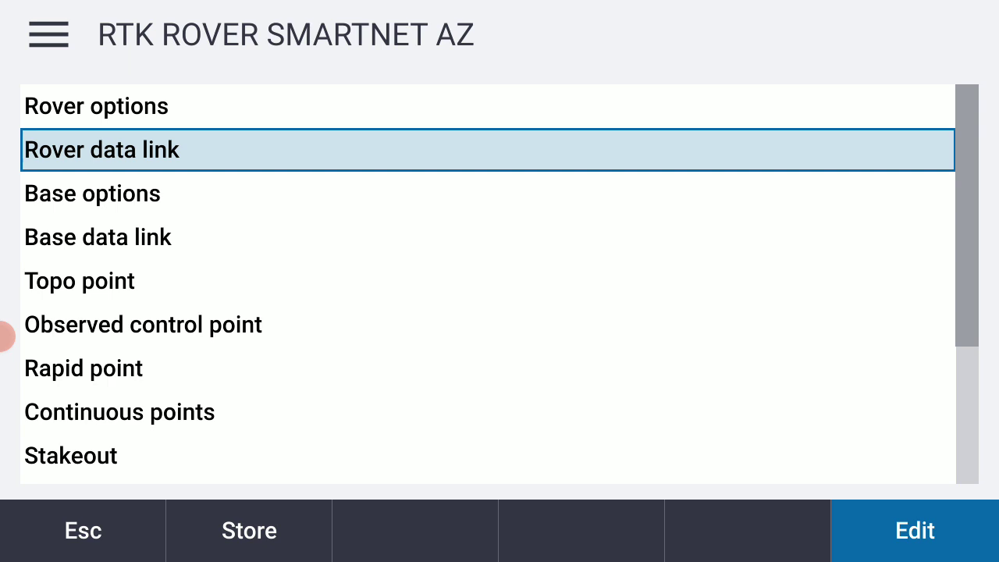
# Review the style settings and store the RTK ROVER SMARTNET AZ style
pyautogui.scroll(-3)
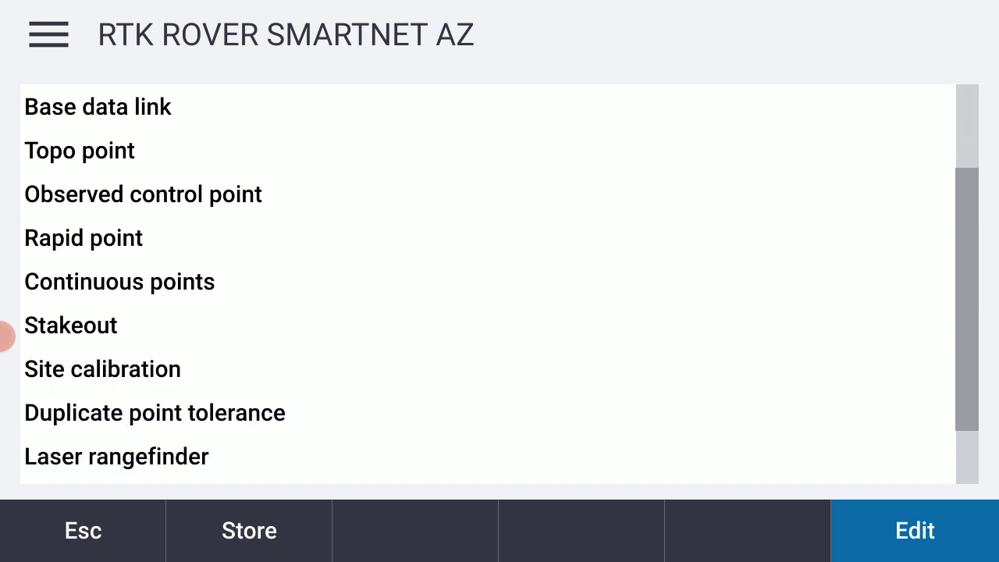
pyautogui.scroll(-3)
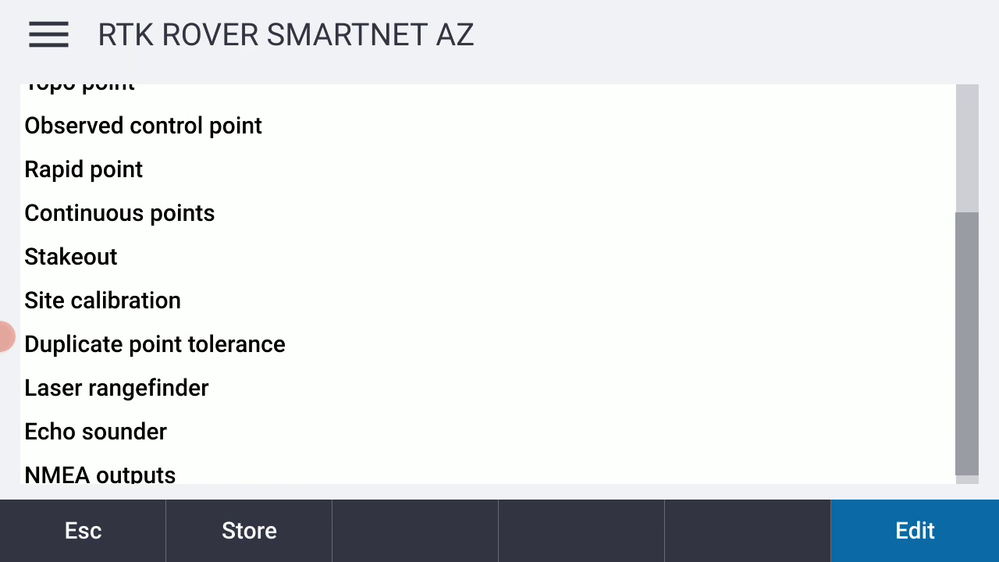
pyautogui.click(83, 531)
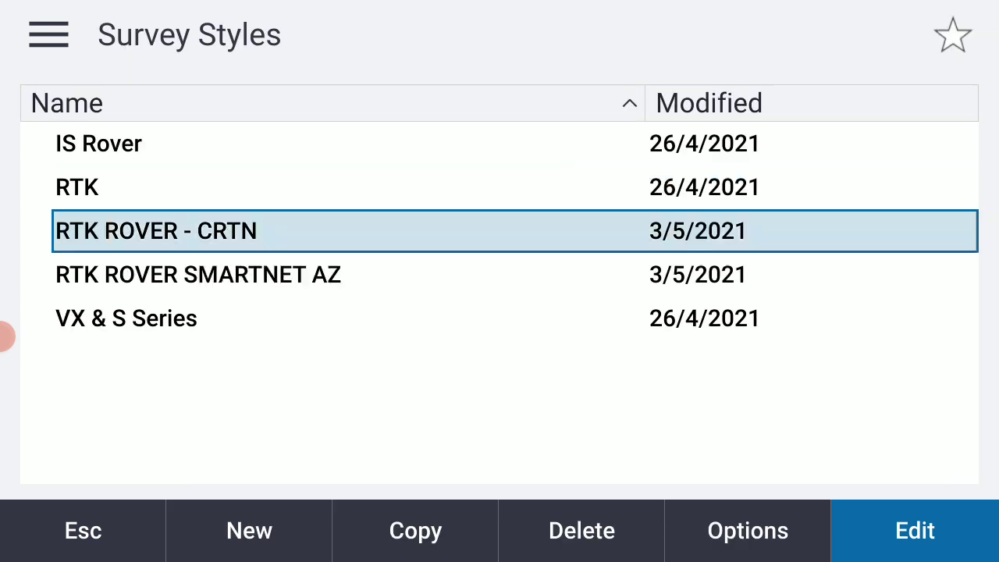